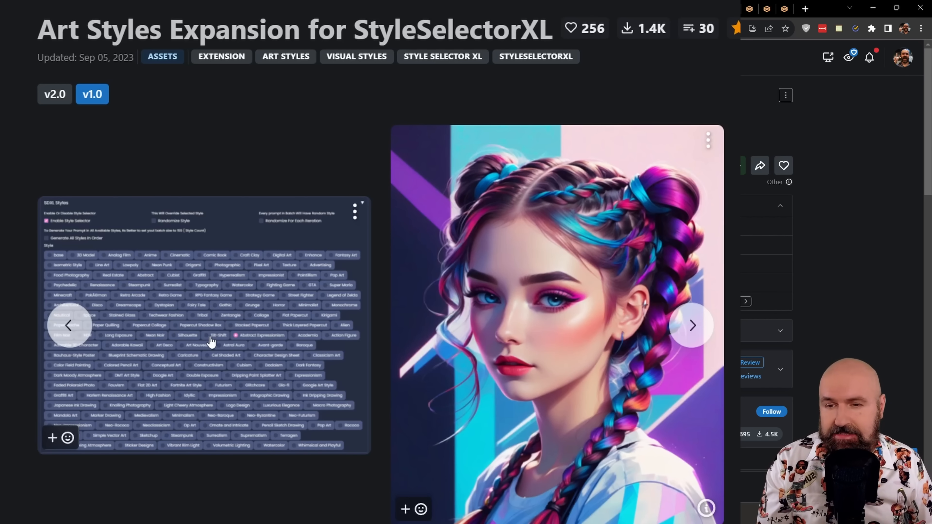
# Reach the Extensions page and its Install from URL form.
pyautogui.click(201, 325)
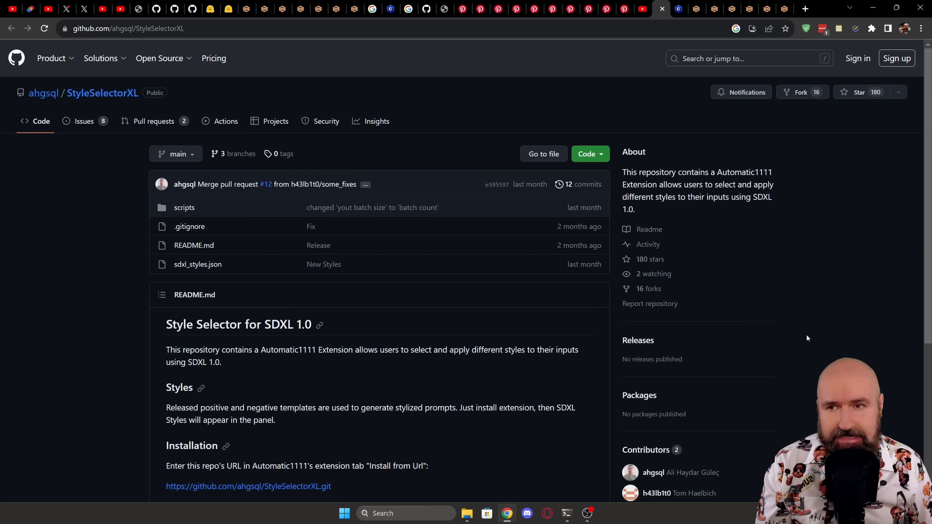
pyautogui.moveTo(799, 337)
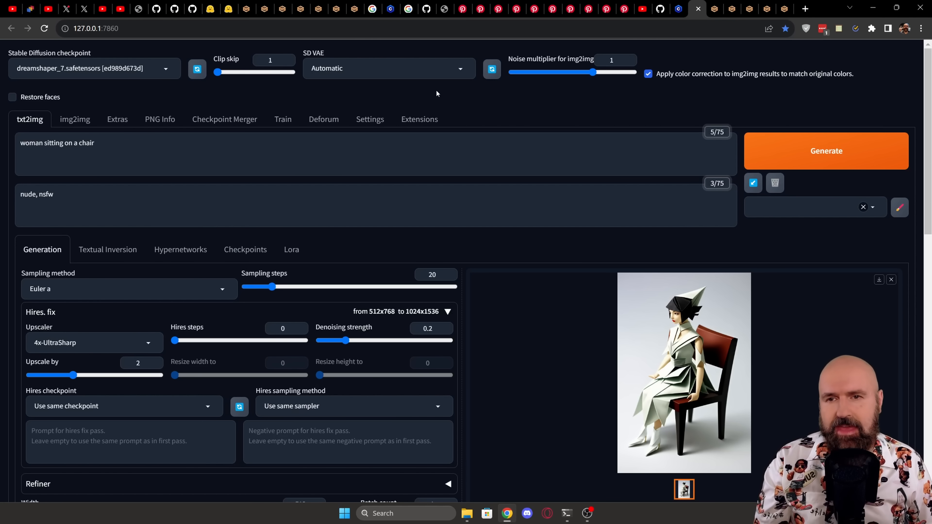
pyautogui.moveTo(476, 95)
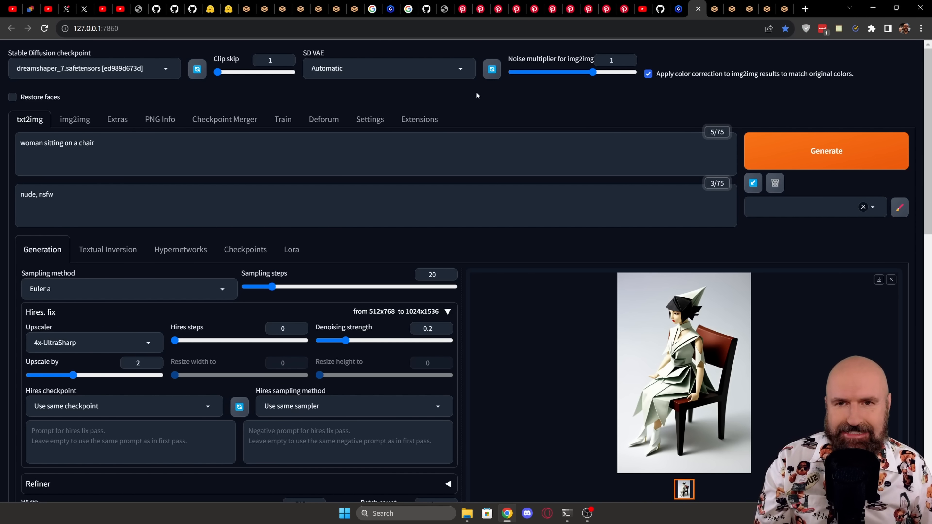
pyautogui.click(419, 119)
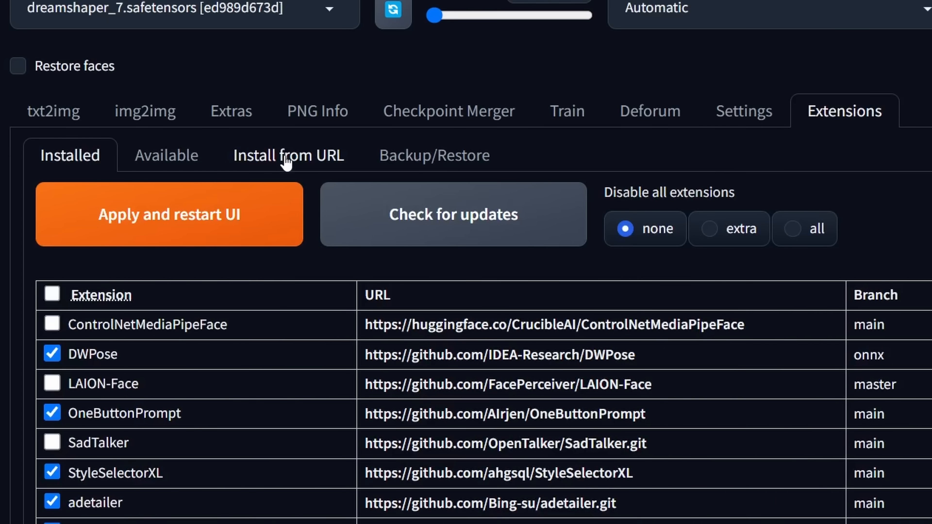
pyautogui.click(287, 155)
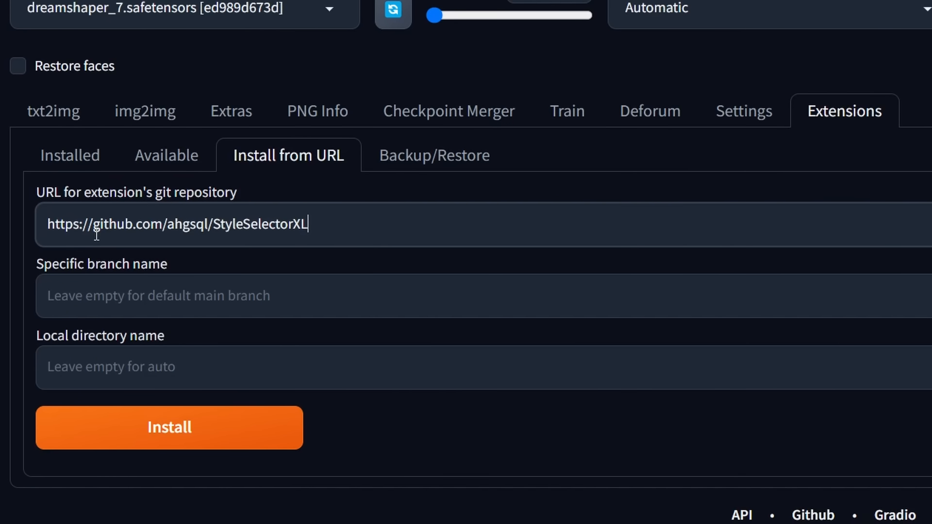
pyautogui.moveTo(184, 463)
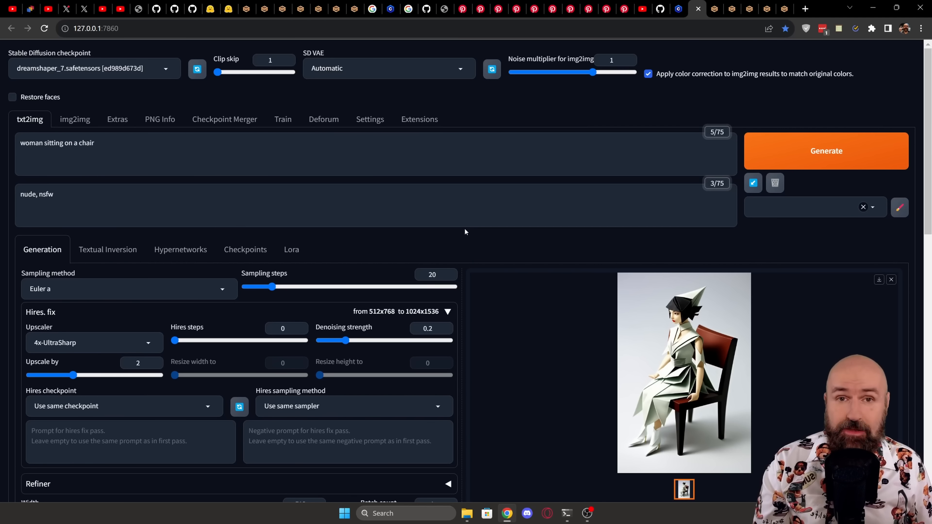
# In the SDXL Styles panel, try the Surrealist and then Renaissance built-in styles.
pyautogui.scroll(-3)
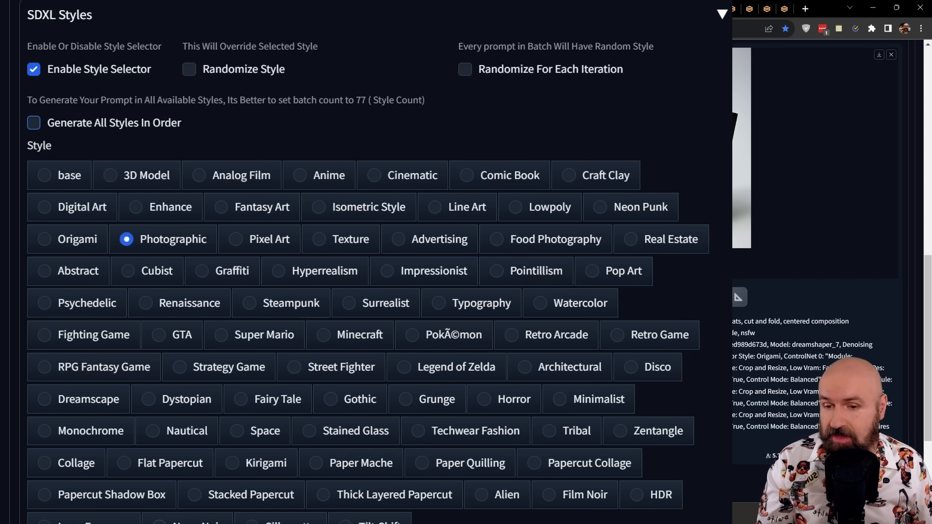
pyautogui.click(348, 302)
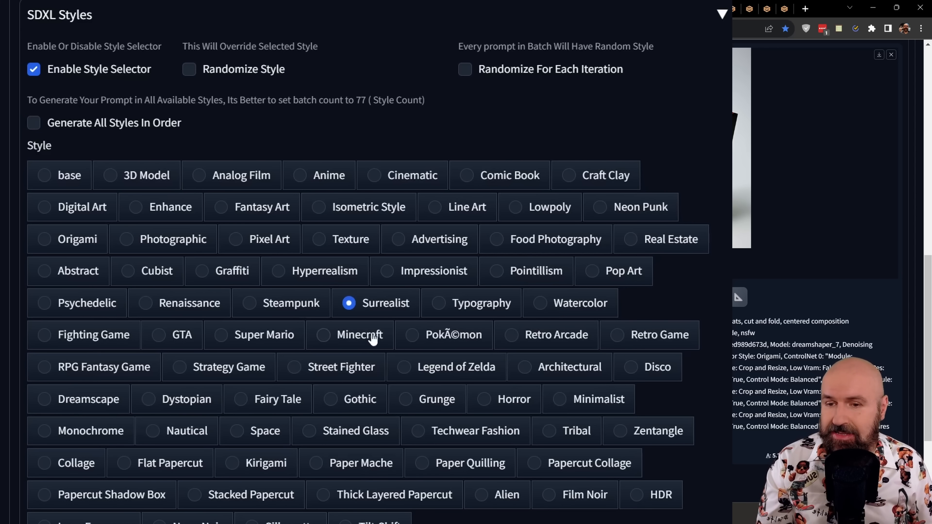
pyautogui.click(144, 302)
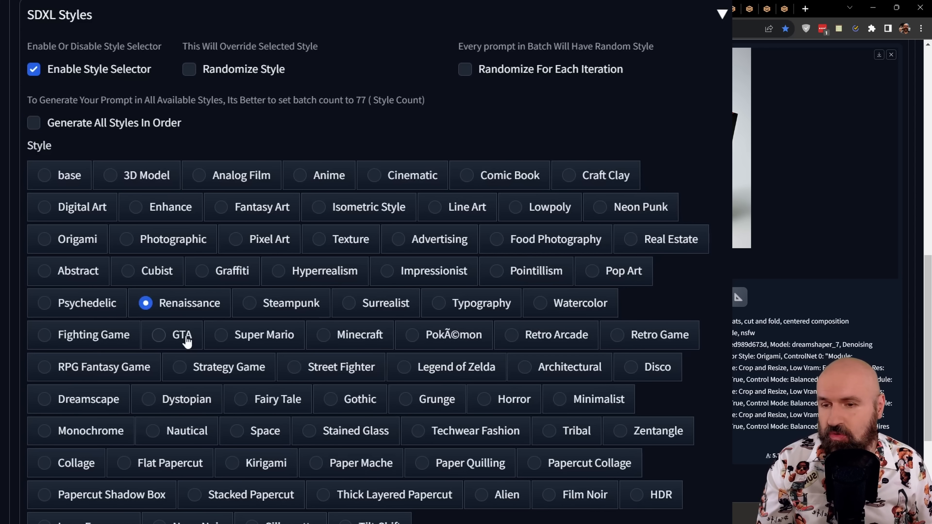
pyautogui.click(323, 334)
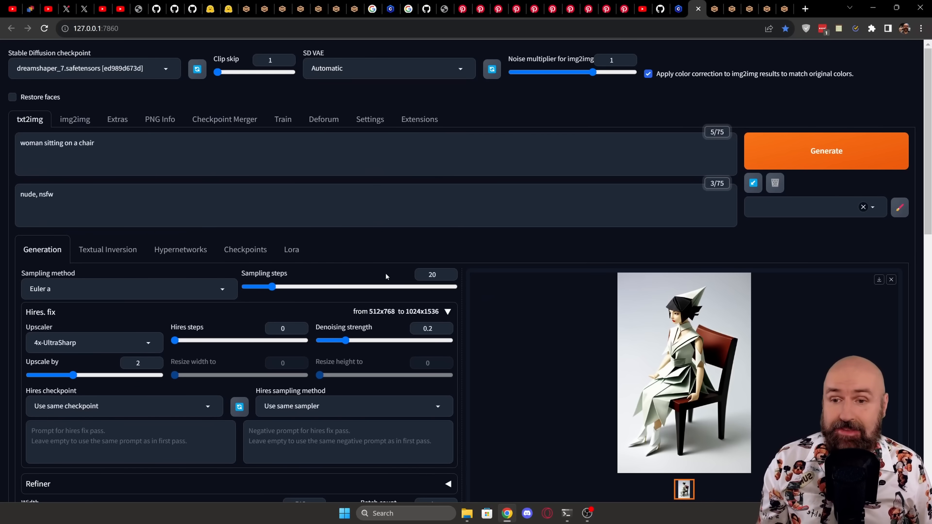
pyautogui.press('ctrl+plus')
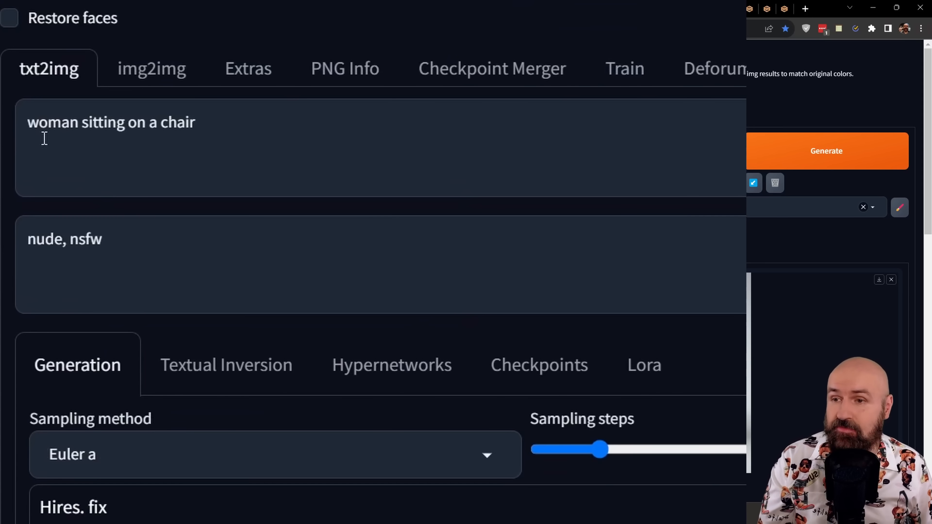
pyautogui.moveTo(178, 153)
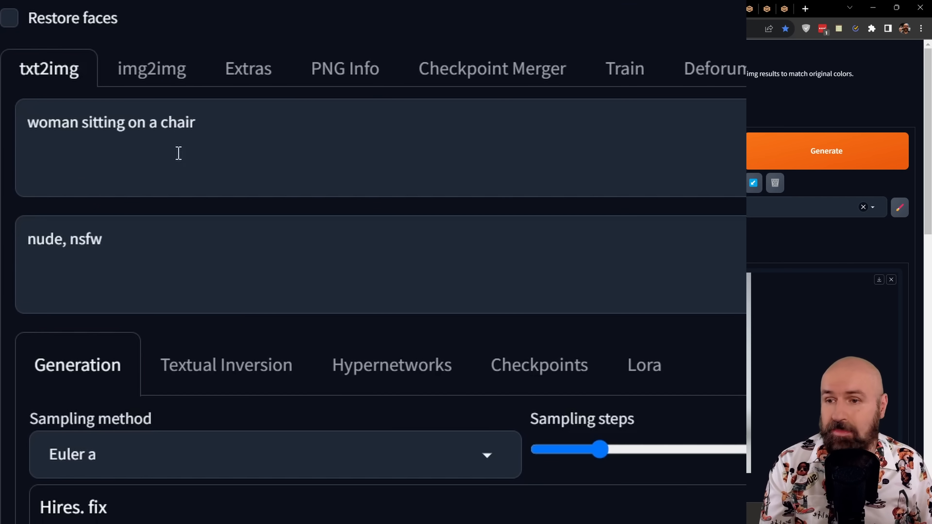
pyautogui.moveTo(58, 206)
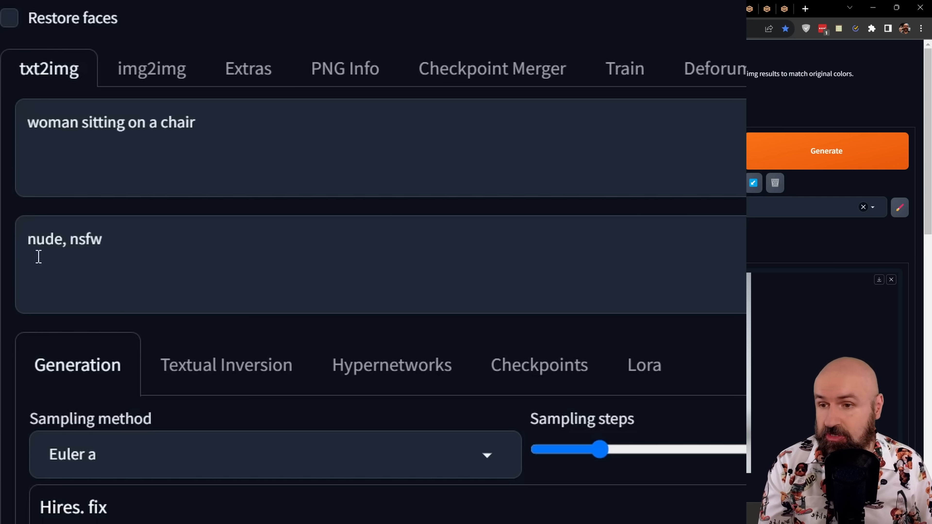
pyautogui.moveTo(110, 249)
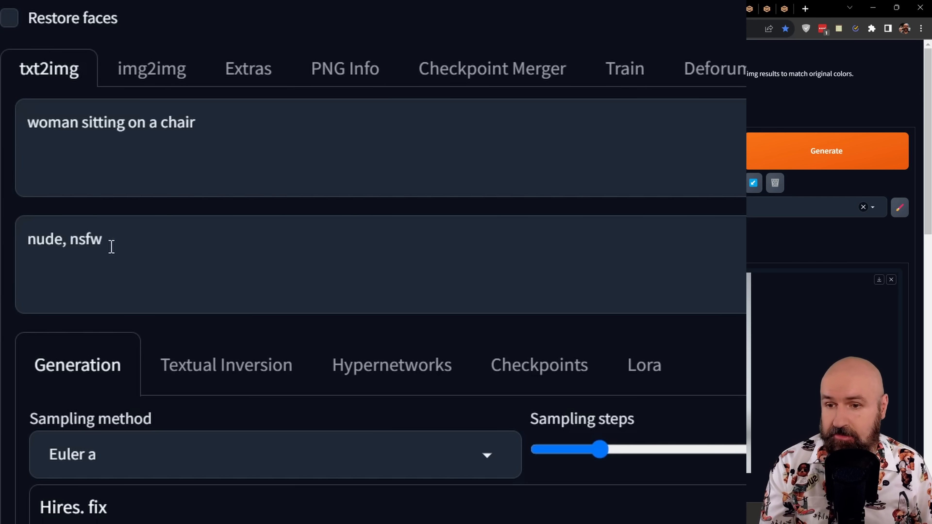
pyautogui.scroll(-3)
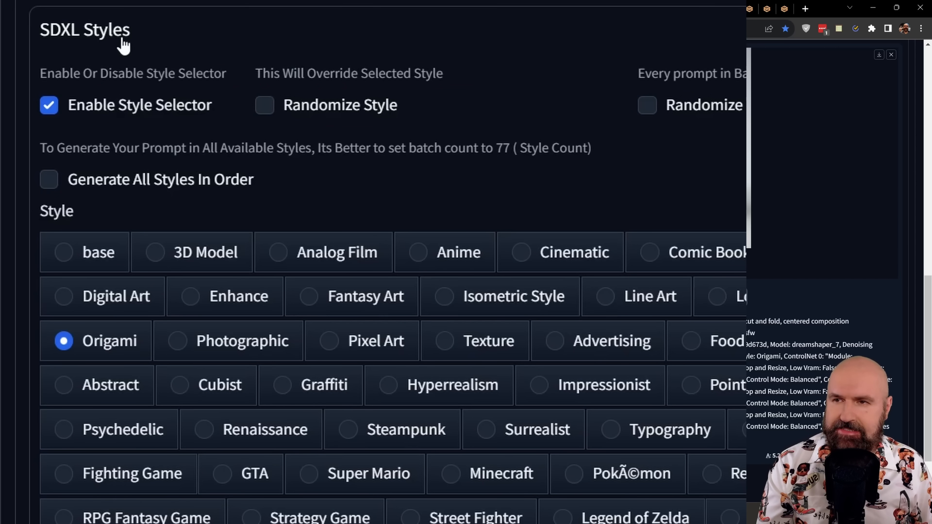
pyautogui.moveTo(194, 116)
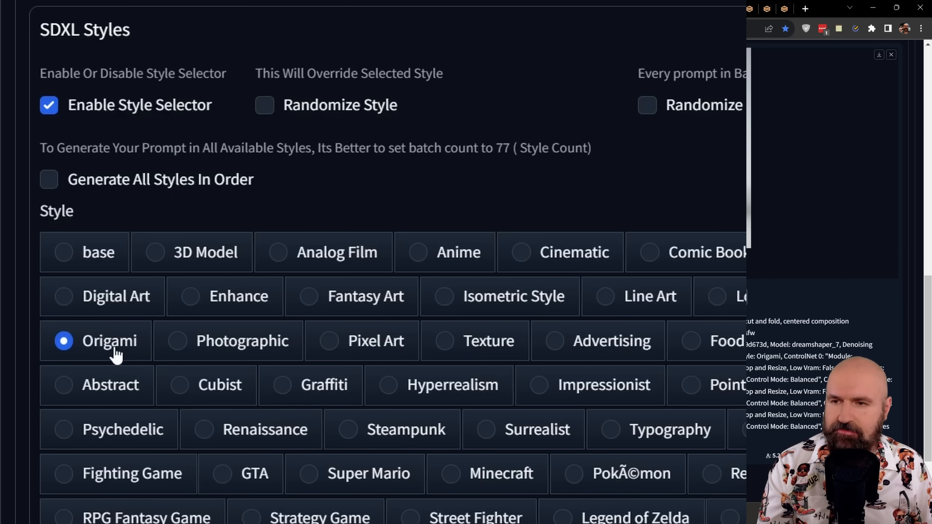
pyautogui.moveTo(591, 475)
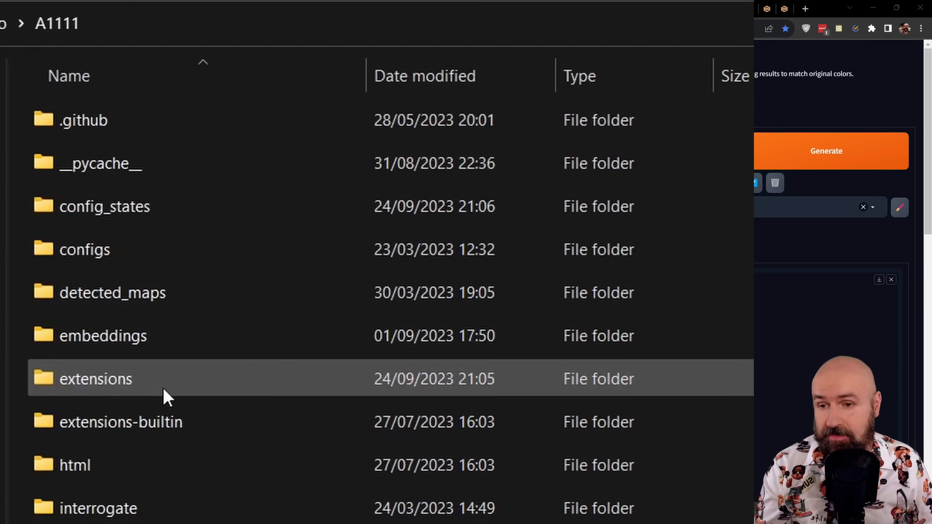
# Enter the A1111 extensions\StyleSelectorXL folder holding sdxl_styles.json.
pyautogui.scroll(-3)
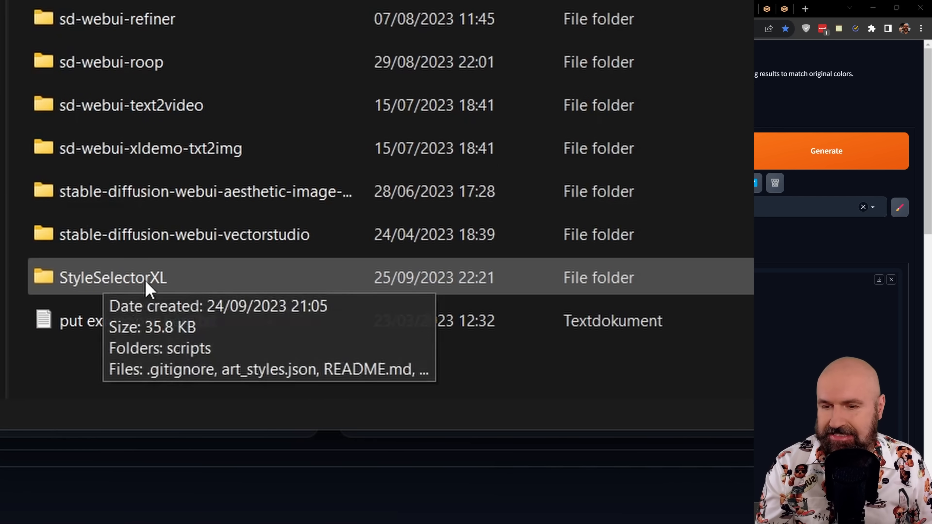
pyautogui.doubleClick(112, 277)
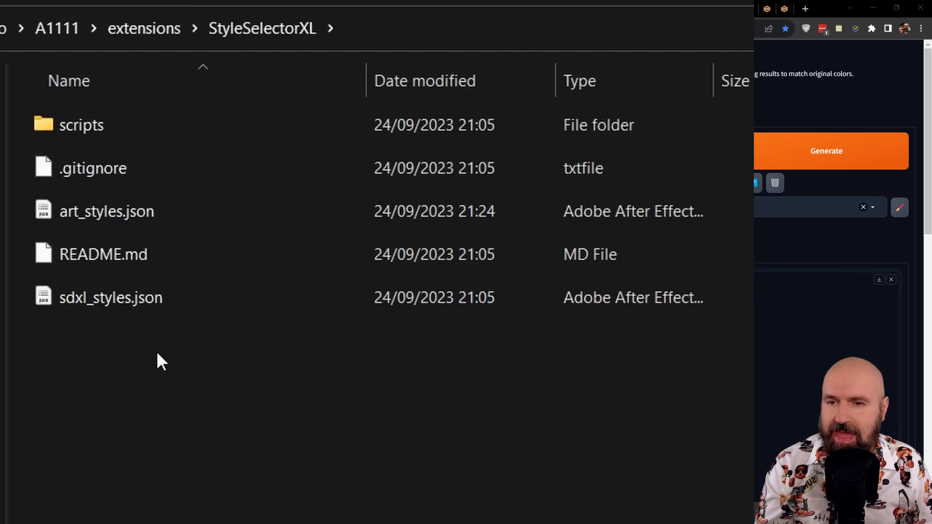
pyautogui.moveTo(143, 338)
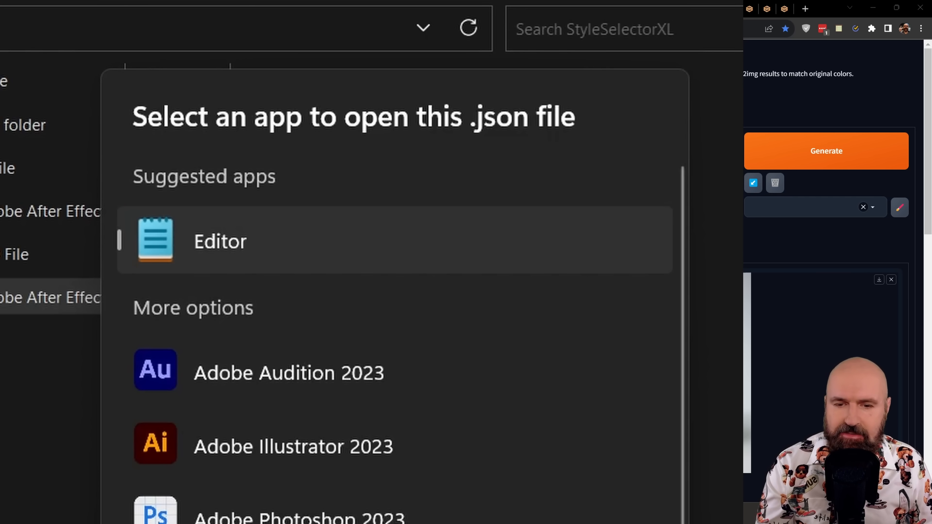
# View sdxl_styles.json in Notepad and select the 'base' style entry to inspect its format.
pyautogui.click(219, 241)
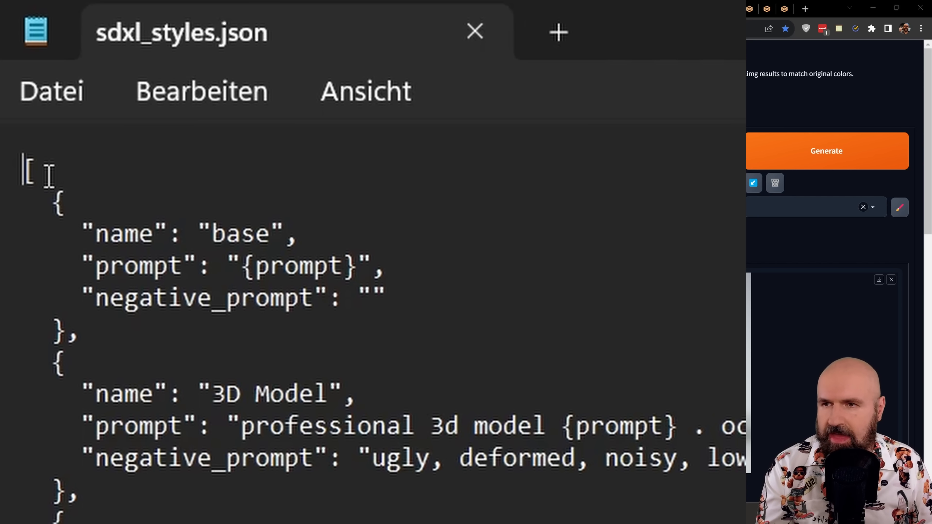
pyautogui.doubleClick(58, 202)
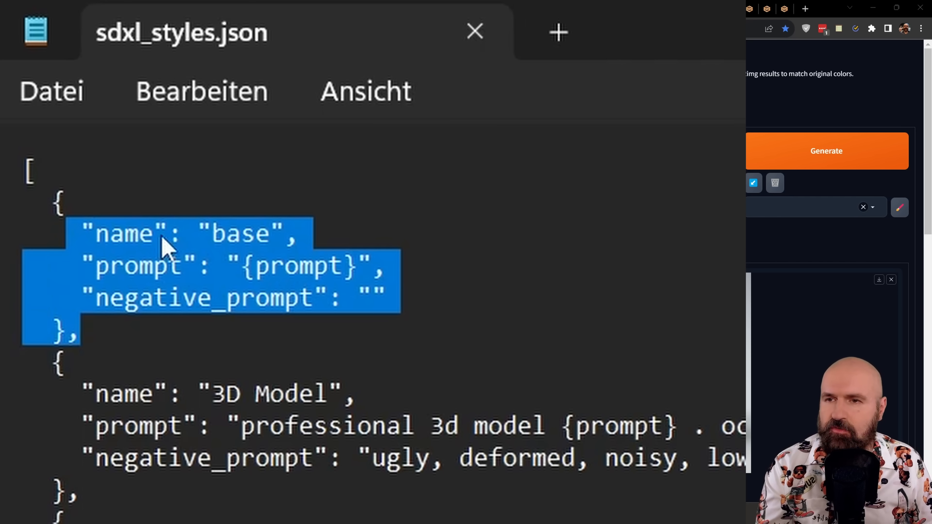
pyautogui.moveTo(183, 279)
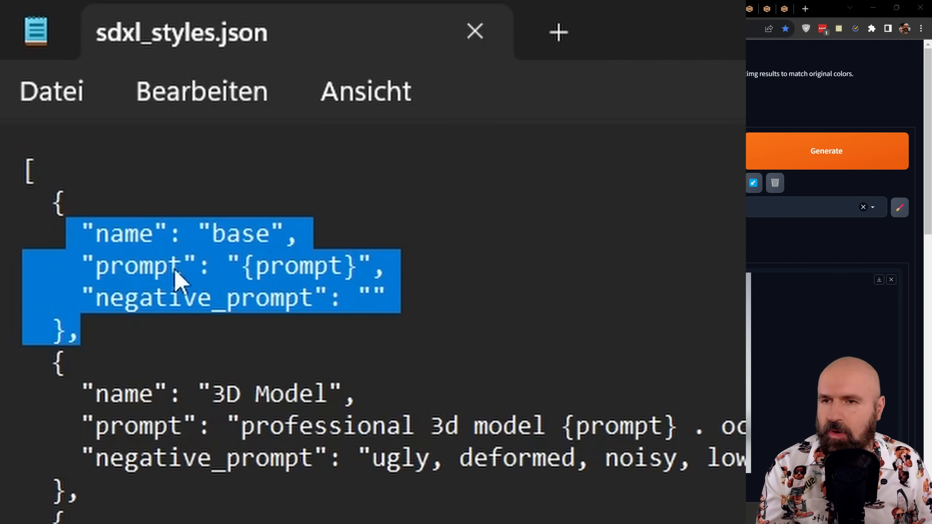
pyautogui.moveTo(220, 320)
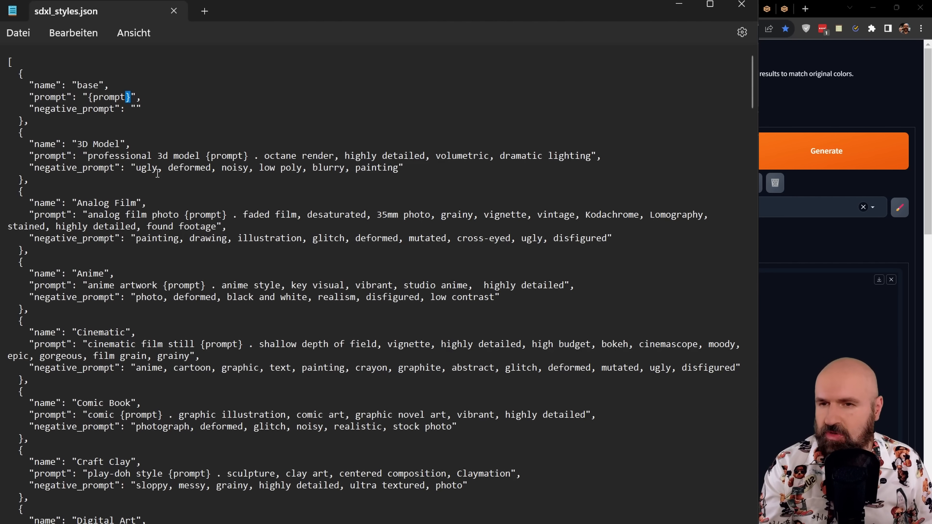
pyautogui.moveTo(309, 171)
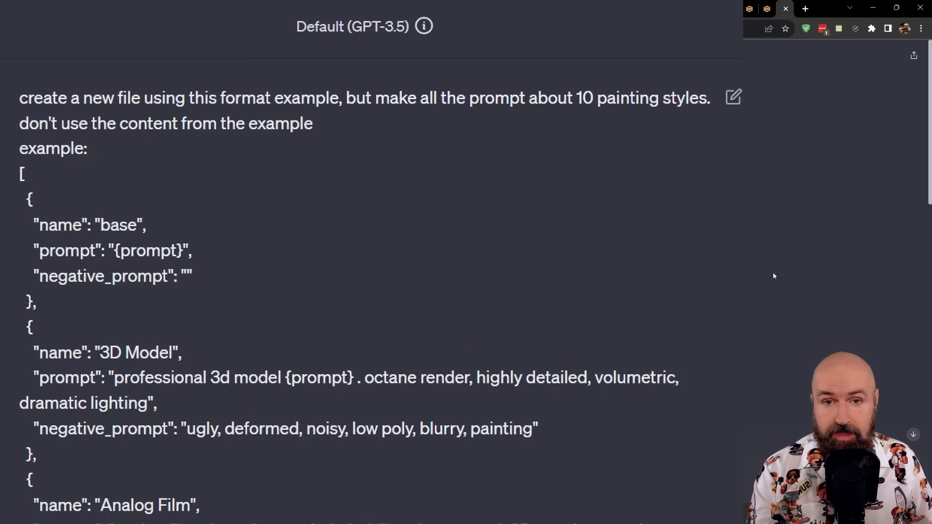
pyautogui.moveTo(29, 113)
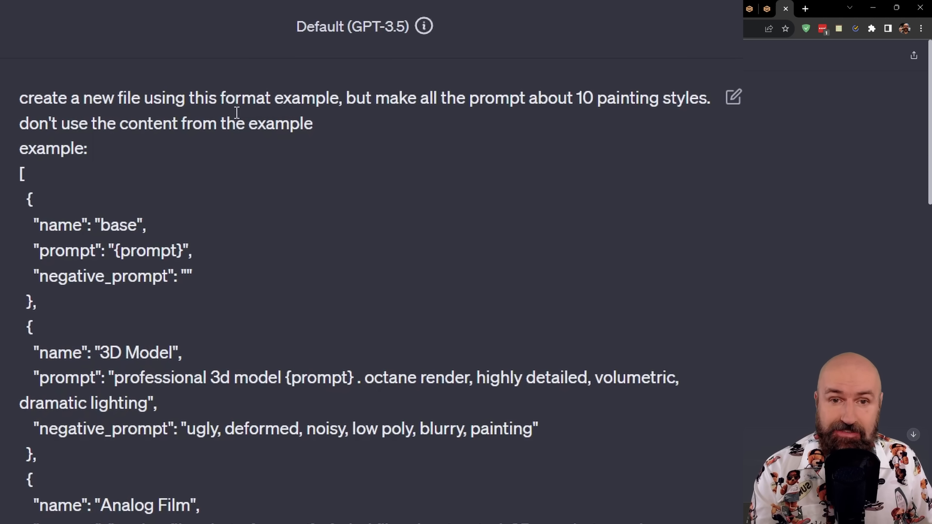
pyautogui.moveTo(381, 107)
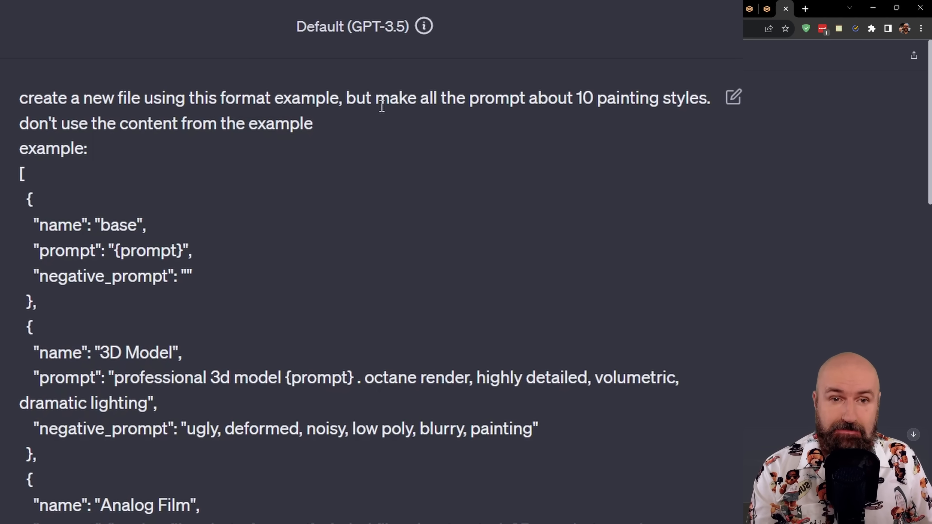
pyautogui.moveTo(584, 106)
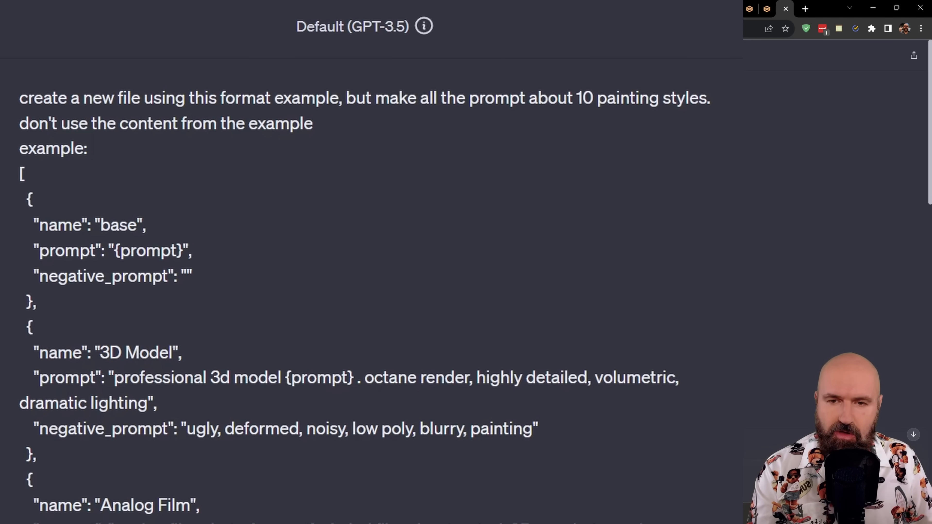
# Review ChatGPT's generated JSON of 10 painting styles such as Impressionism, Cubism and Gothic Art.
pyautogui.scroll(-3)
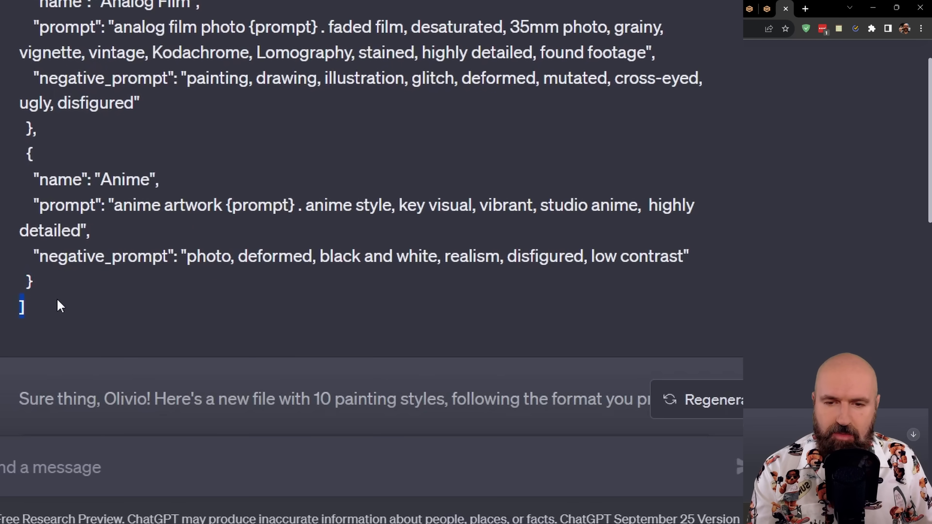
pyautogui.moveTo(39, 288)
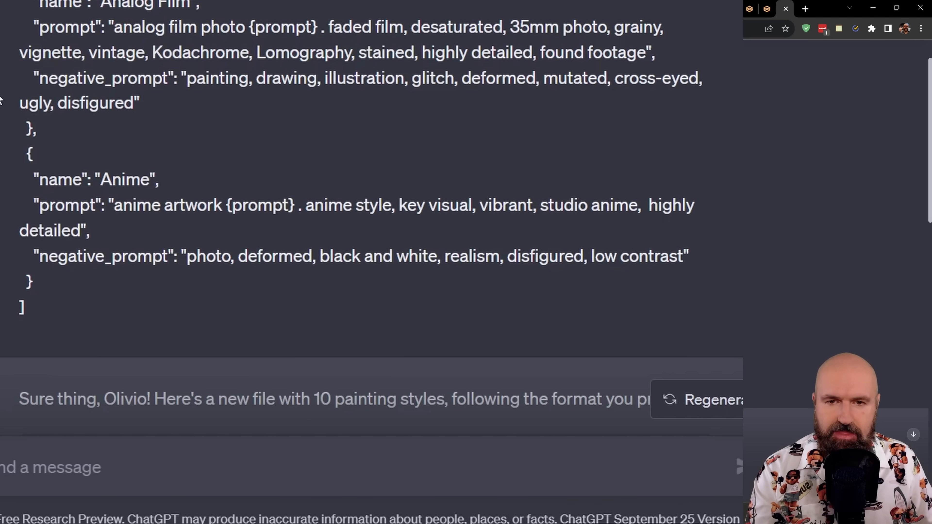
pyautogui.scroll(3)
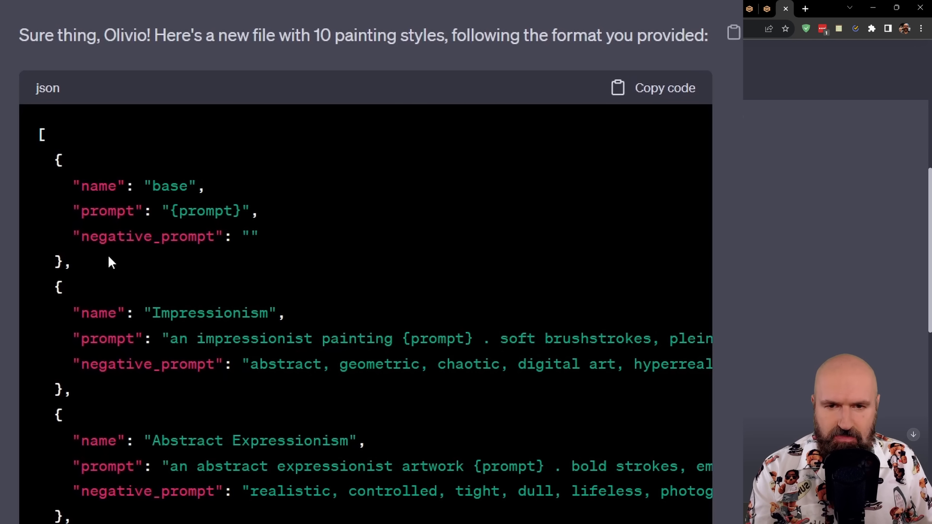
pyautogui.moveTo(114, 273)
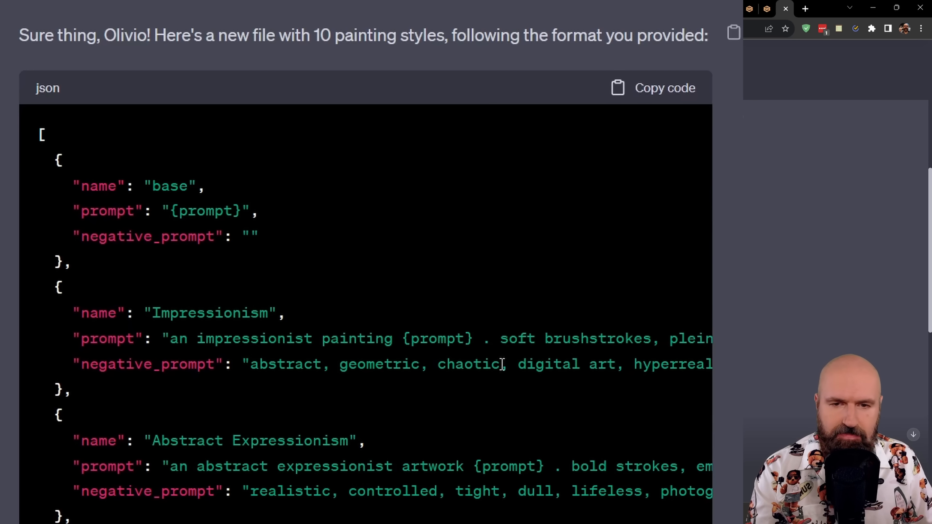
pyautogui.moveTo(364, 429)
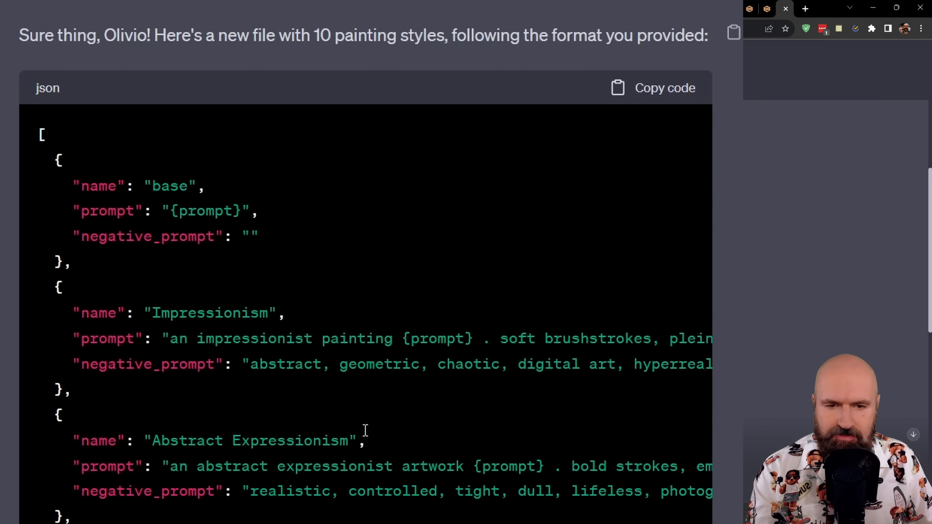
pyautogui.scroll(-3)
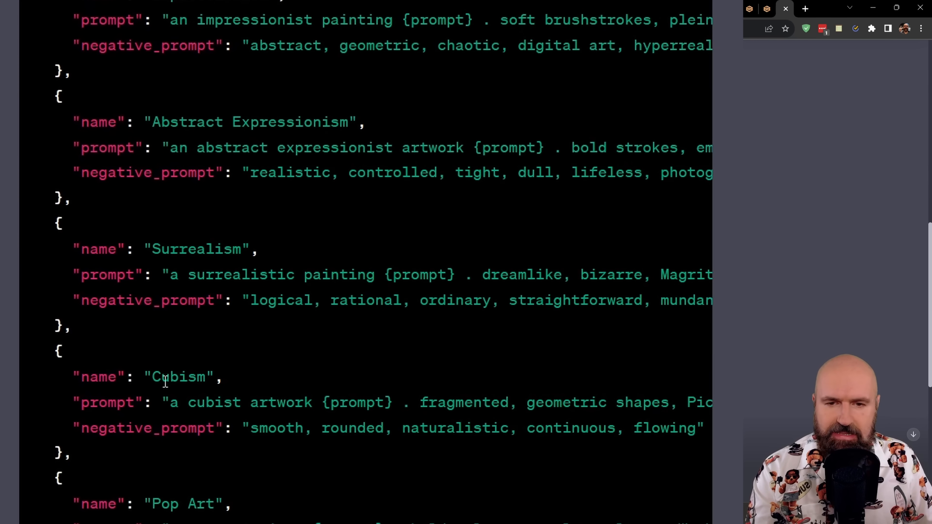
pyautogui.scroll(-3)
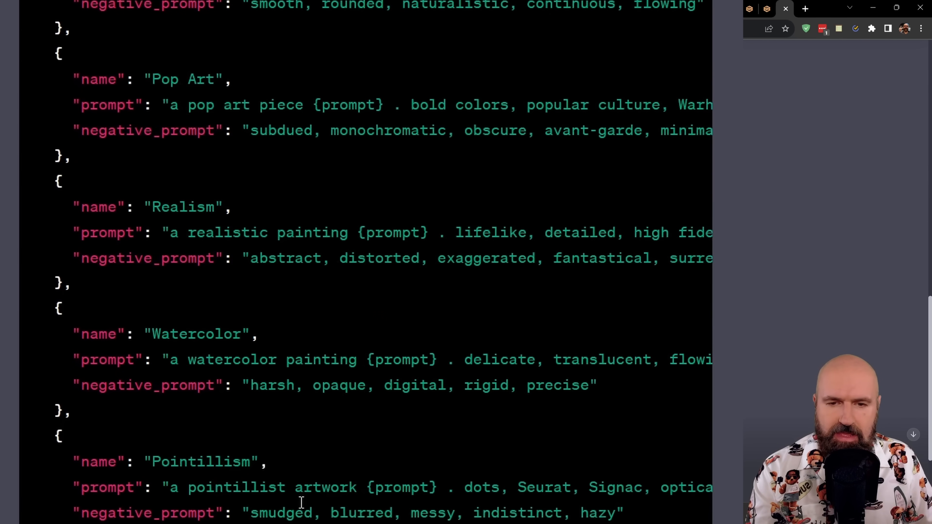
pyautogui.scroll(-3)
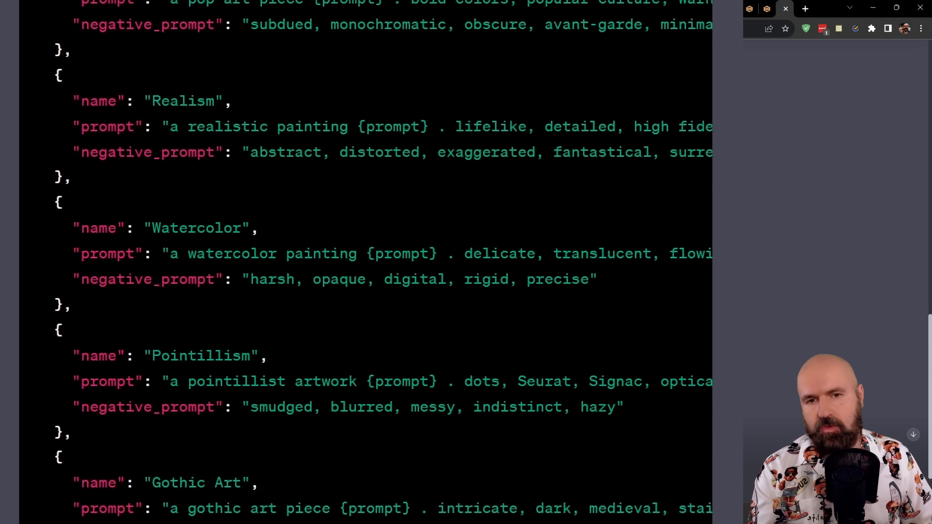
pyautogui.scroll(3)
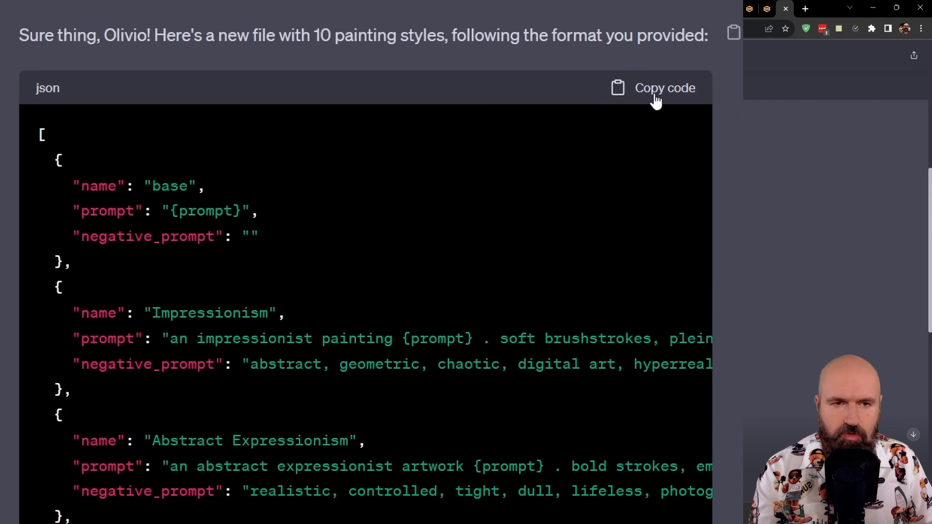
# Copy ChatGPT's styles JSON into a new blank Notepad document.
pyautogui.click(664, 88)
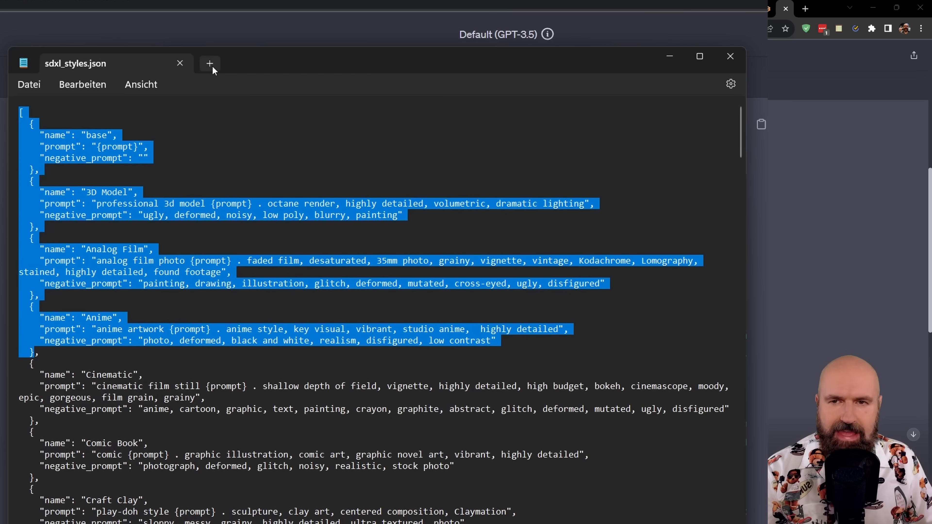
pyautogui.click(209, 63)
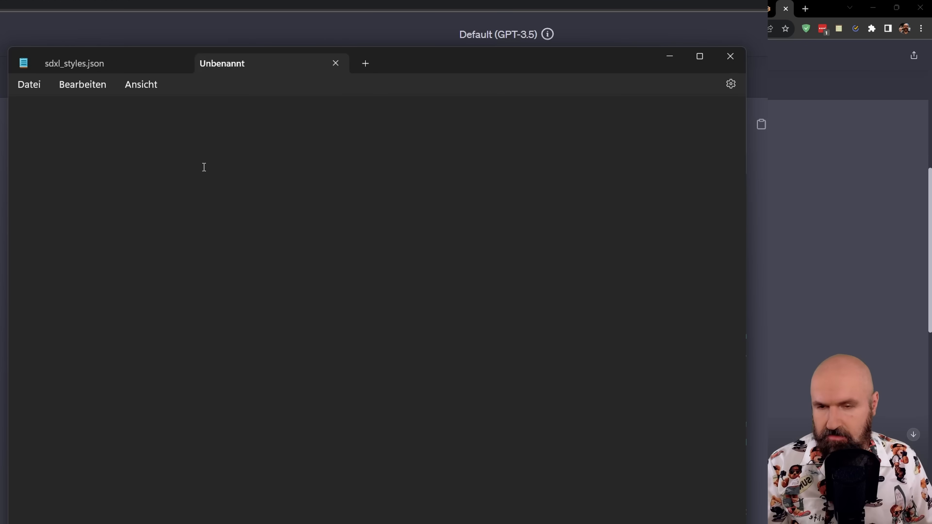
pyautogui.click(28, 84)
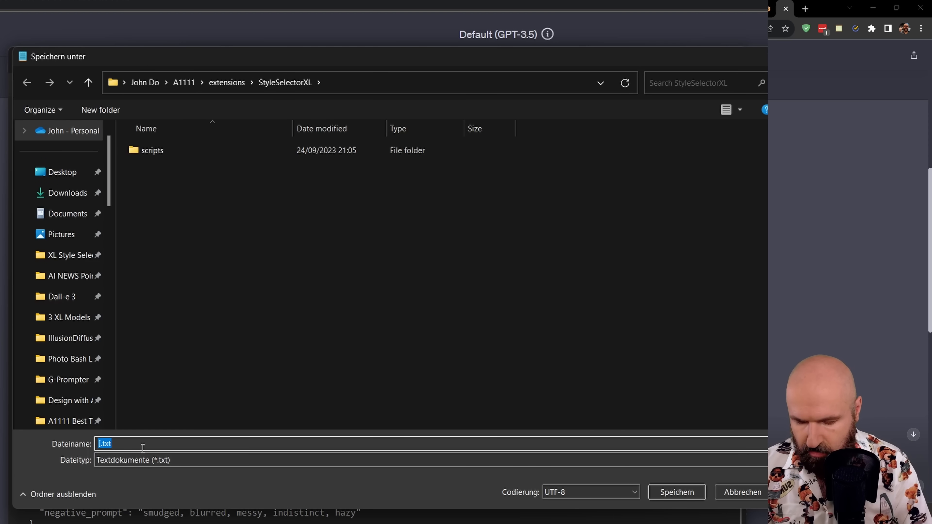
# Save it as 'new art style.json' in the StyleSelectorXL folder.
pyautogui.write('new art s')
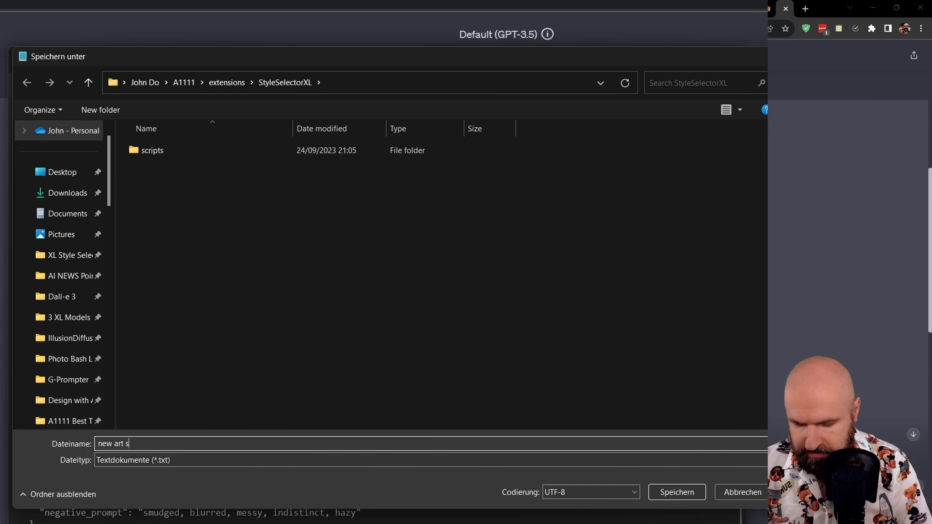
pyautogui.write('tyle.js')
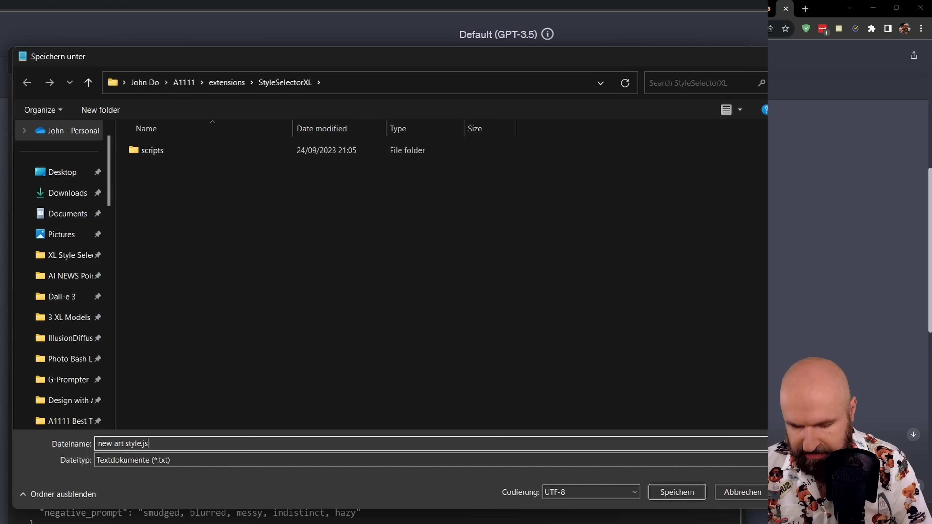
pyautogui.write('on')
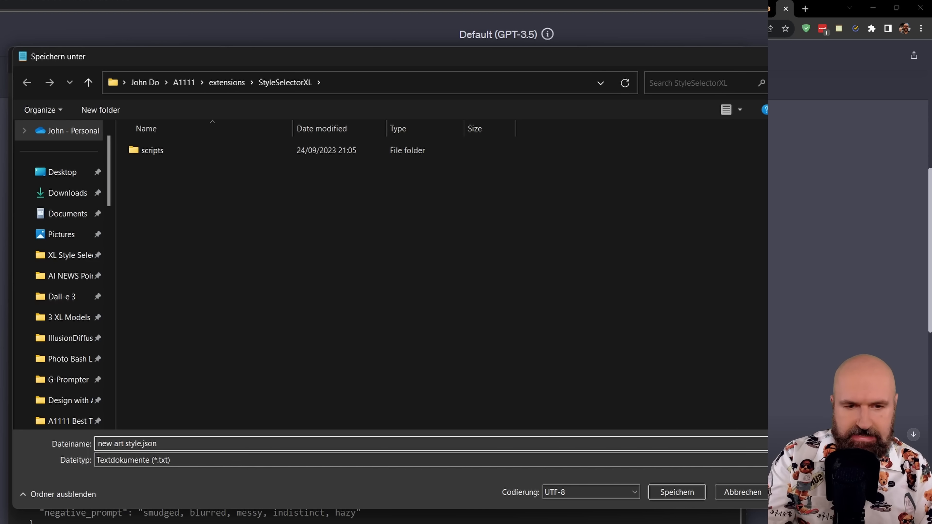
pyautogui.click(675, 492)
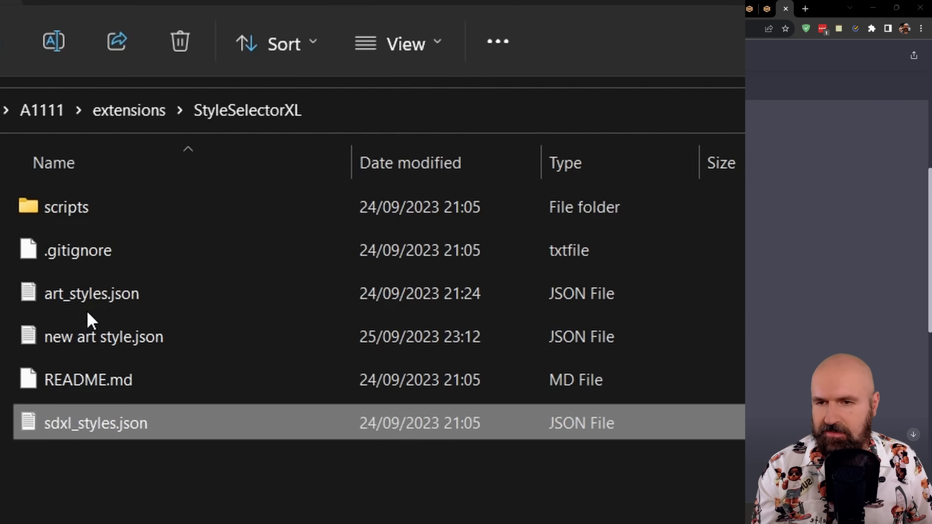
pyautogui.moveTo(166, 344)
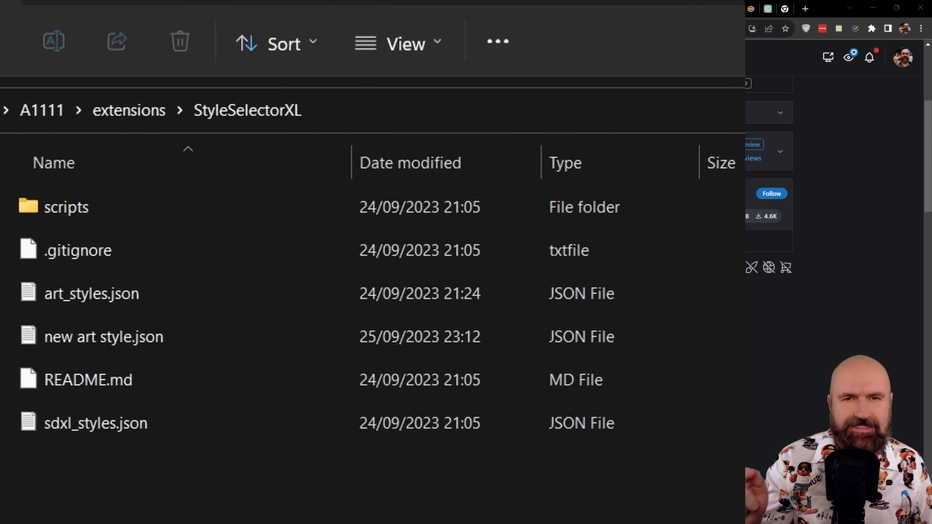
# Rename the original sdxl_styles.json to sdxl_styles.json.old.
pyautogui.click(104, 336)
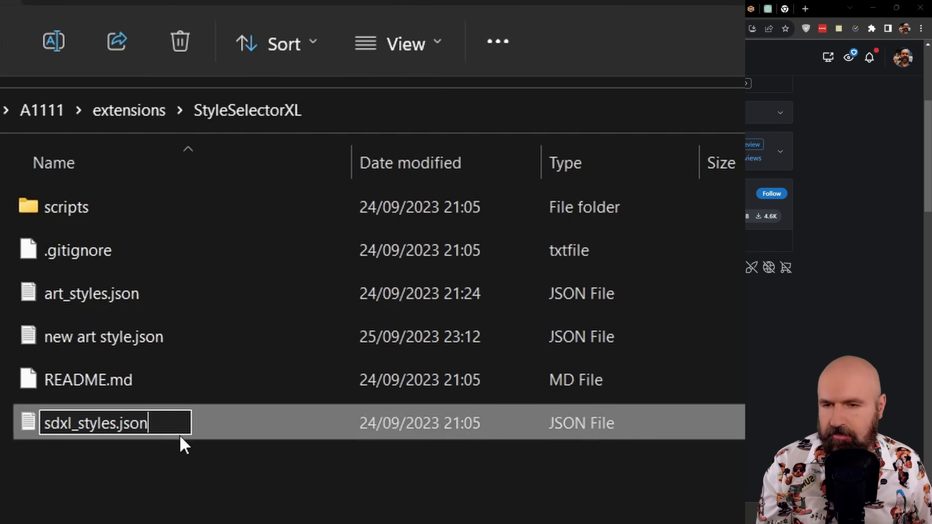
pyautogui.write('.old')
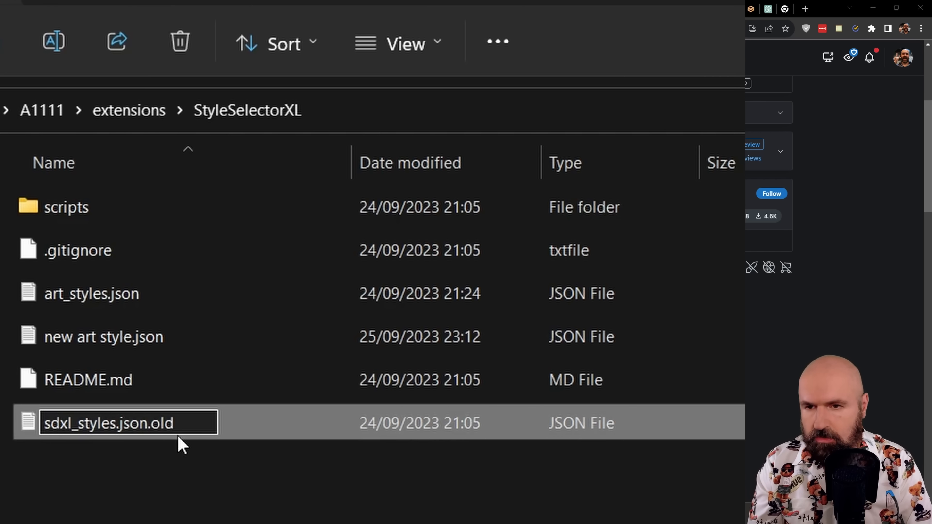
pyautogui.press('Return')
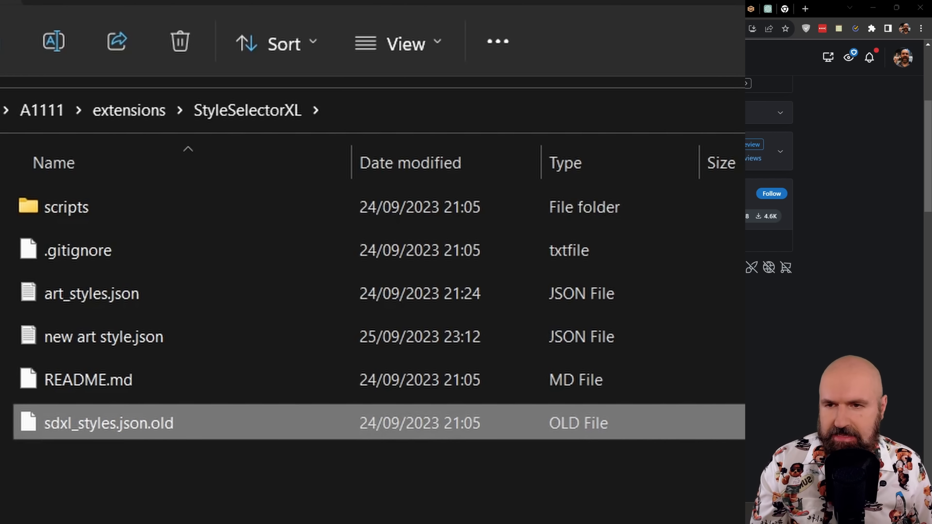
# Begin renaming new art style.json to the sdxl_styles name.
pyautogui.click(92, 294)
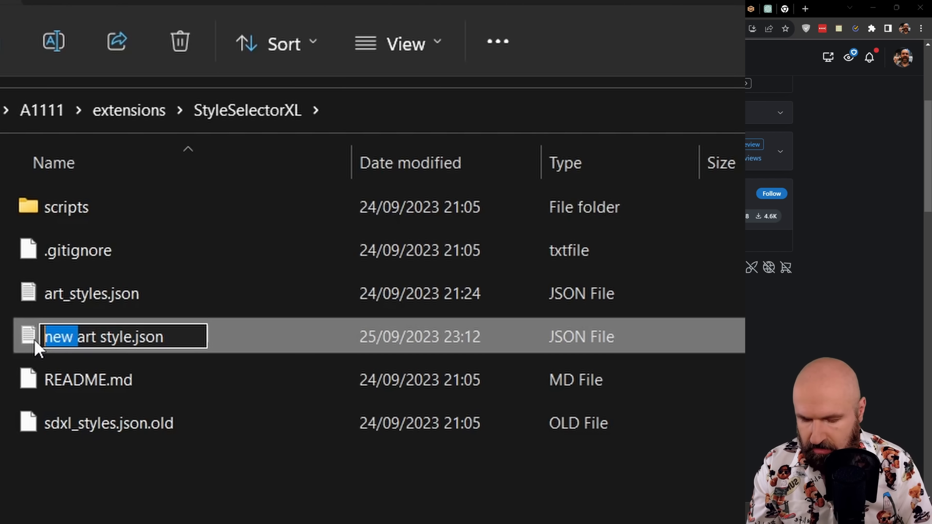
pyautogui.write('sdxl')
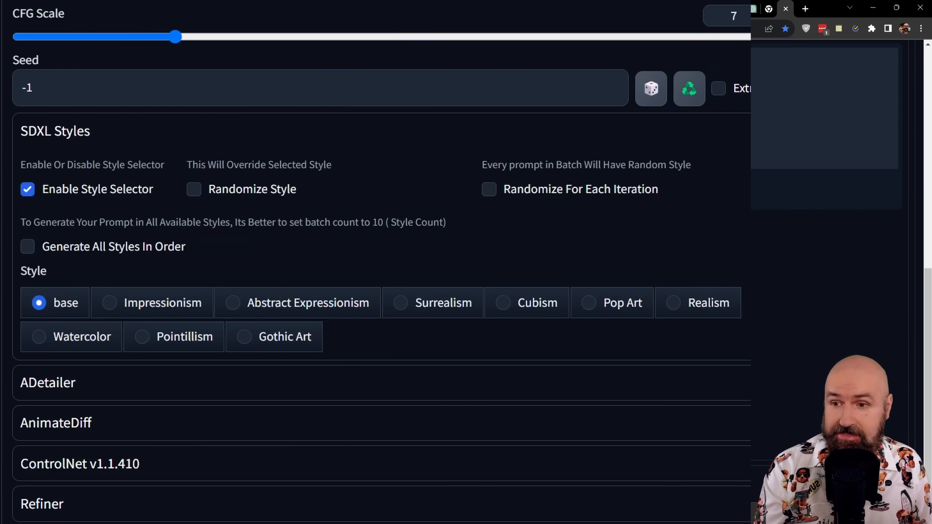
pyautogui.moveTo(718, 315)
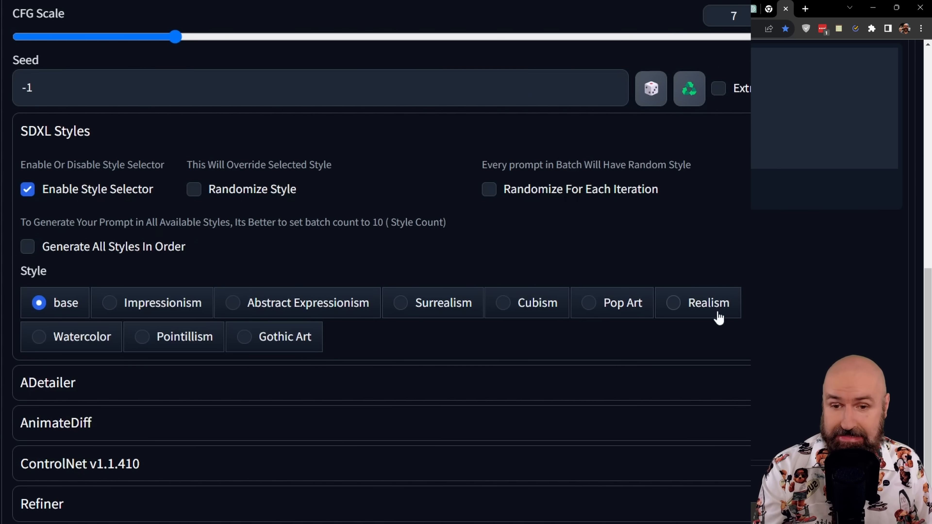
pyautogui.moveTo(480, 365)
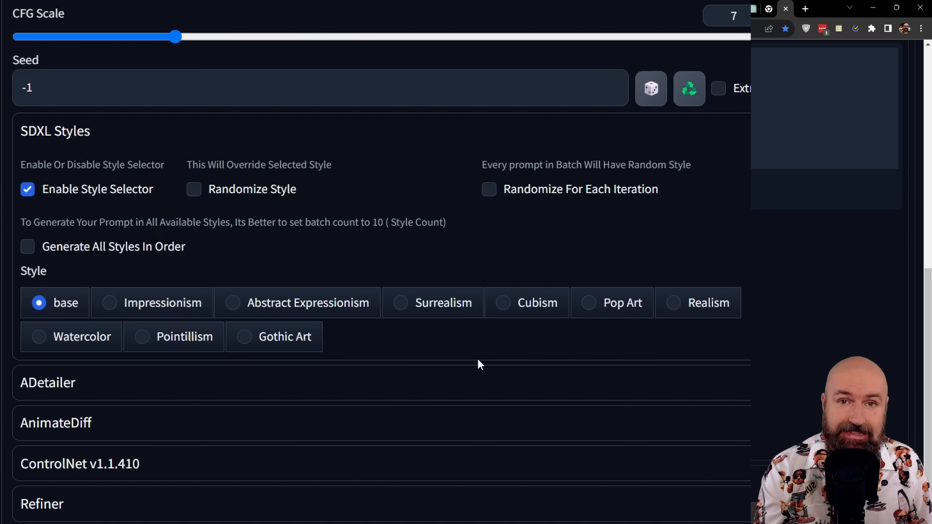
# Select Pointillism as the SDXL style for the 'woman sitting on a chair' prompt.
pyautogui.click(142, 336)
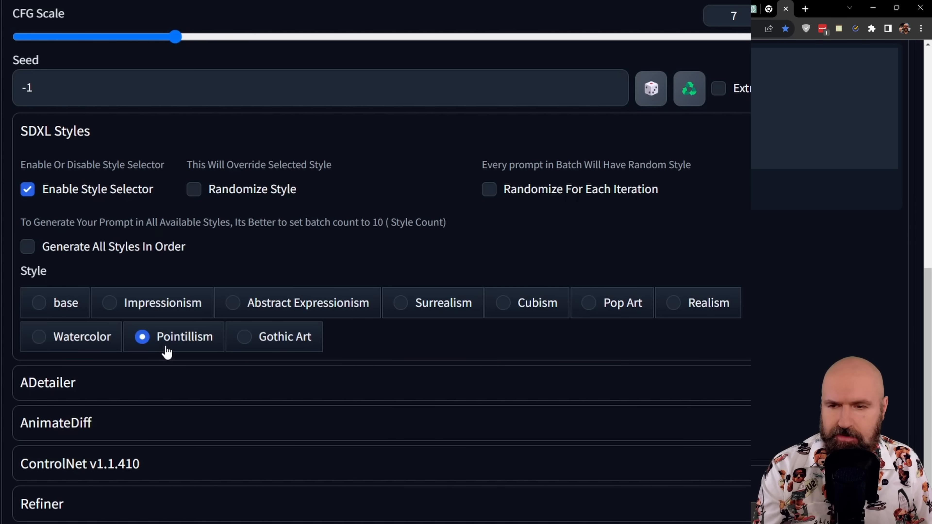
pyautogui.moveTo(505, 375)
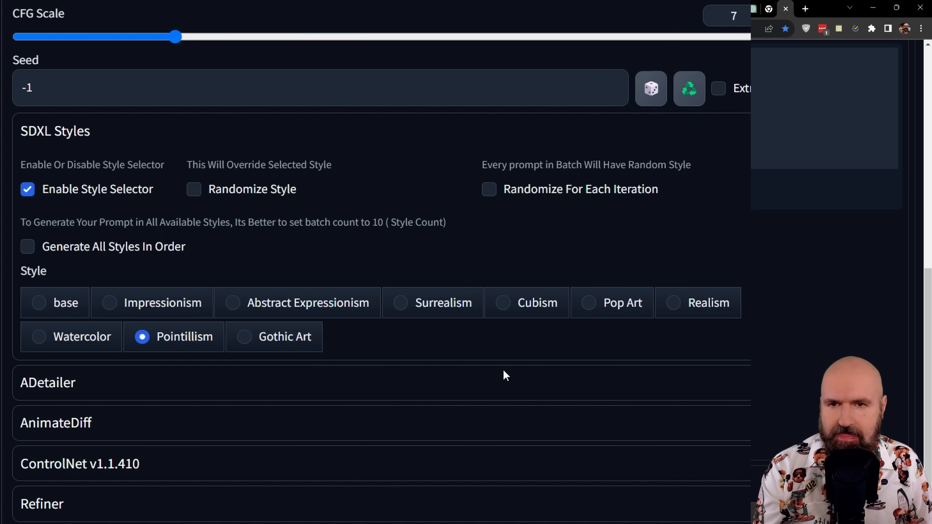
pyautogui.scroll(3)
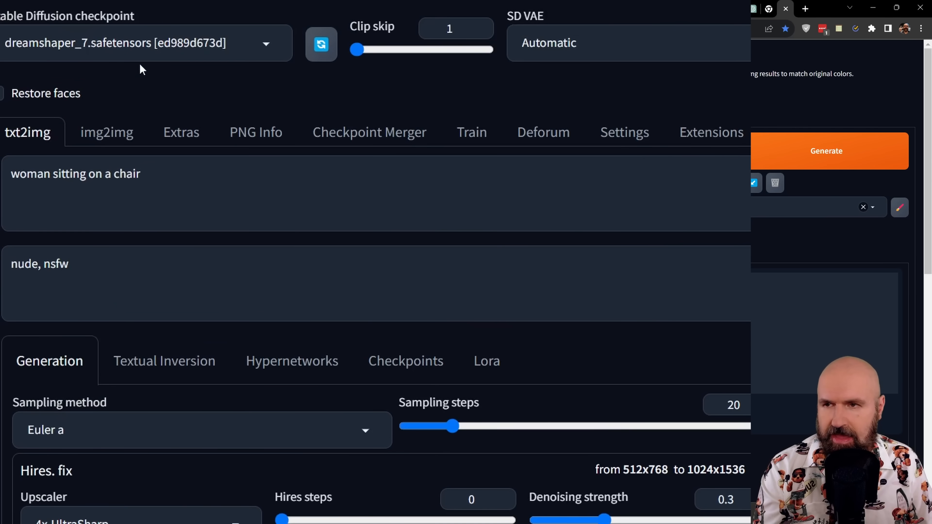
pyautogui.moveTo(83, 71)
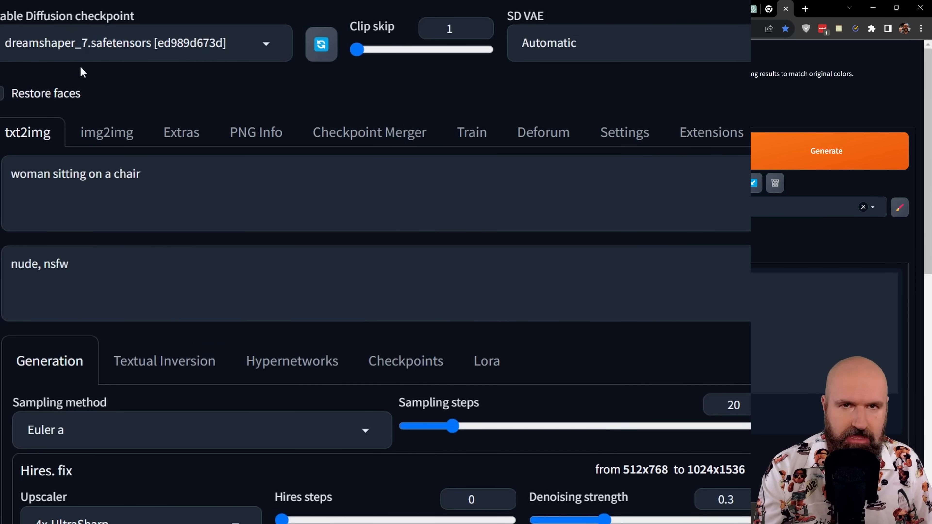